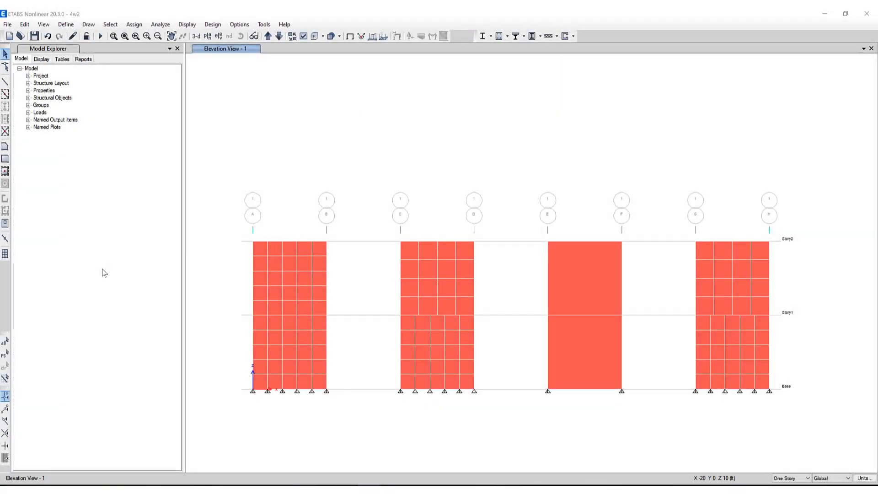
mouse_move(203, 216)
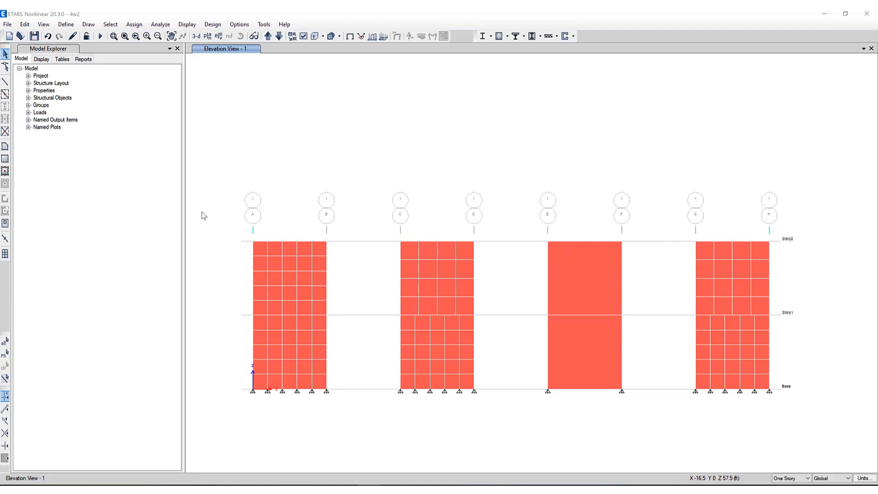
- Apply a 5-by-5 wall auto mesh to the solid wall panel between grids E and F
click(289, 276)
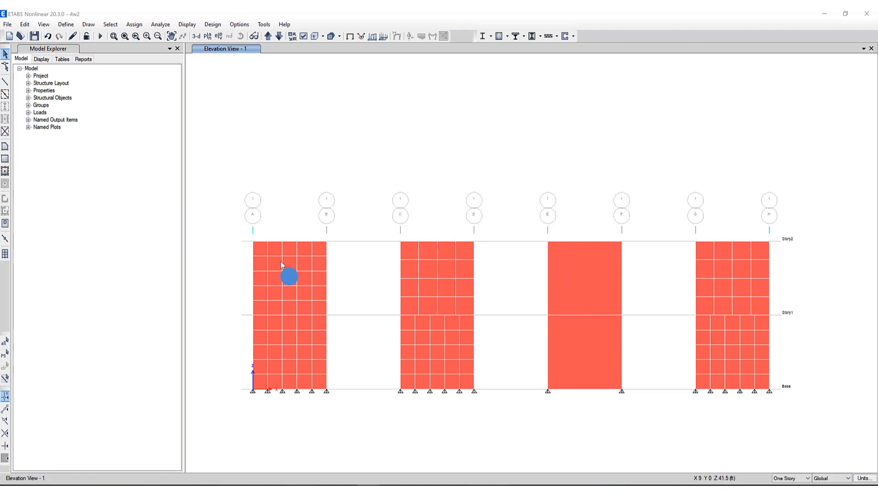
mouse_move(291, 351)
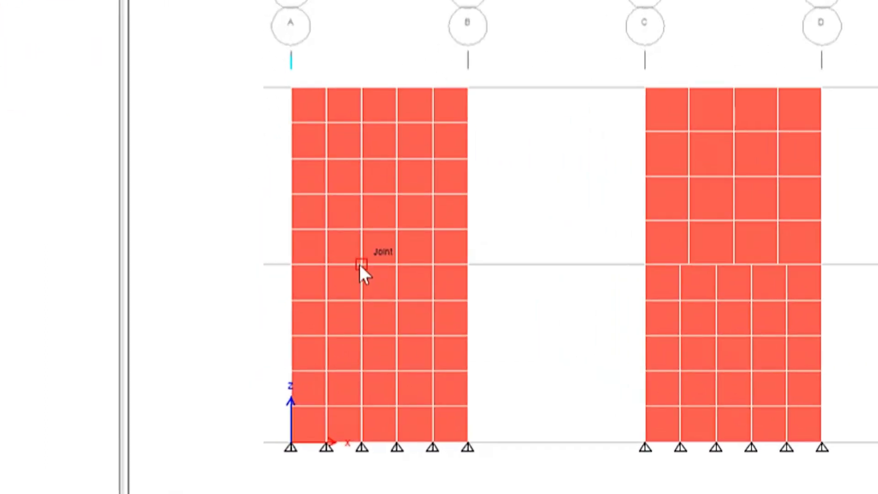
mouse_move(454, 272)
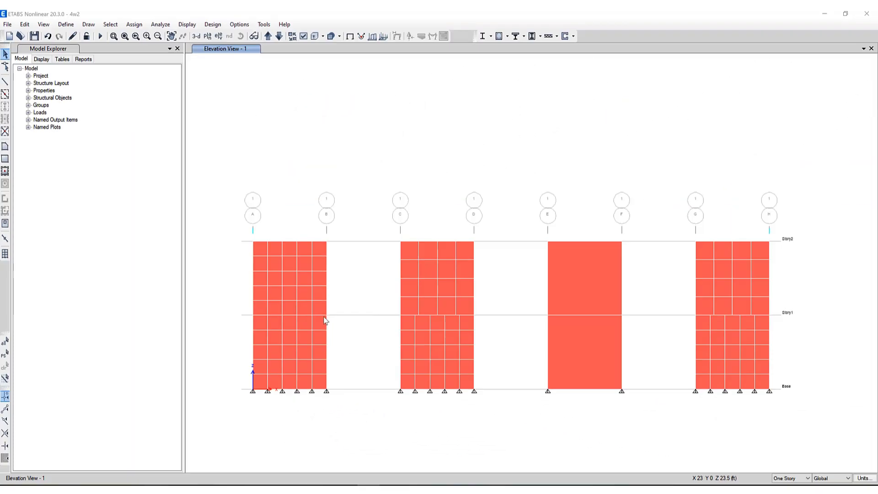
mouse_move(368, 272)
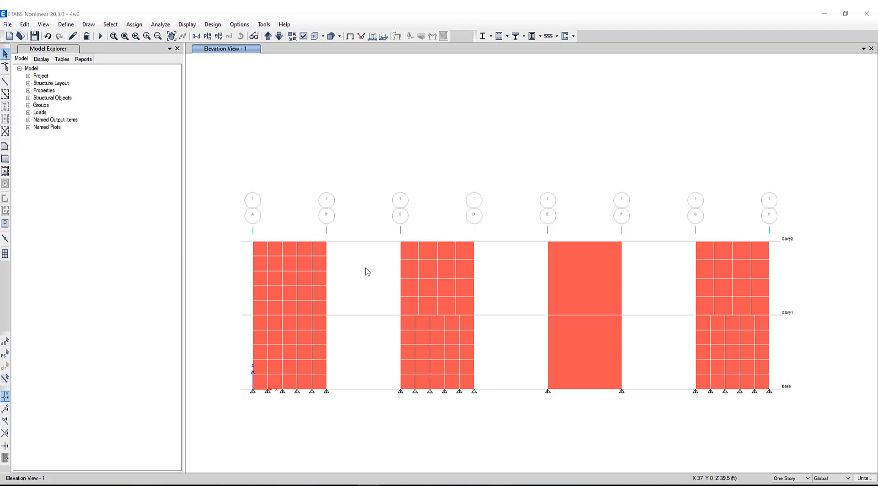
mouse_move(363, 300)
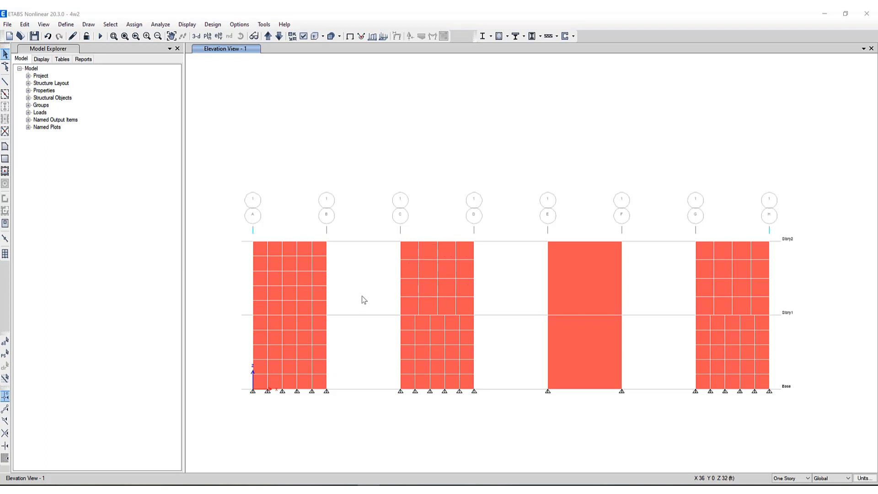
mouse_move(388, 333)
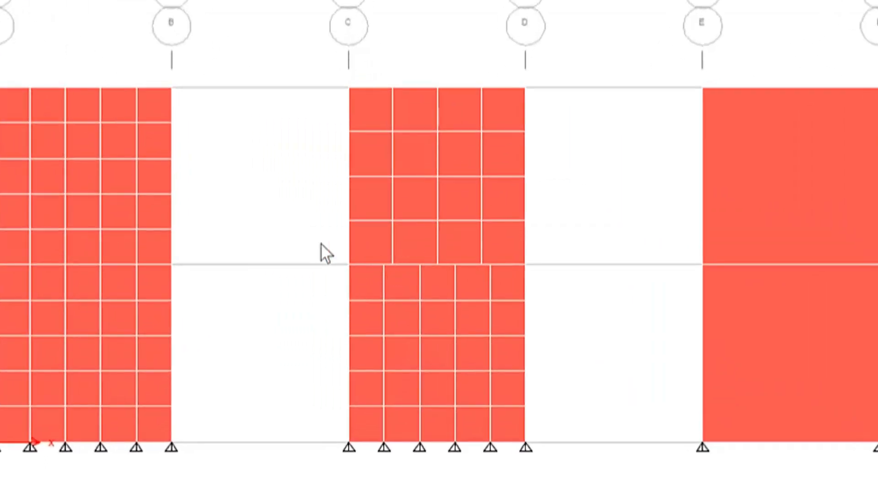
mouse_move(240, 208)
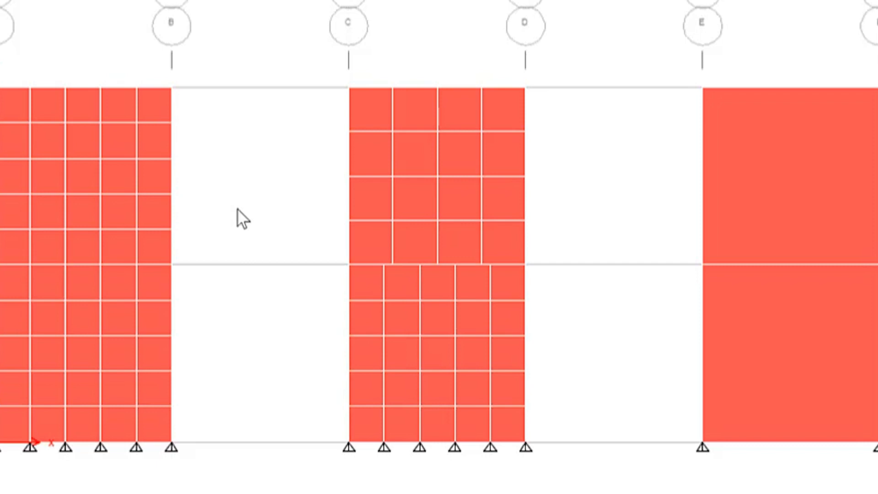
mouse_move(535, 274)
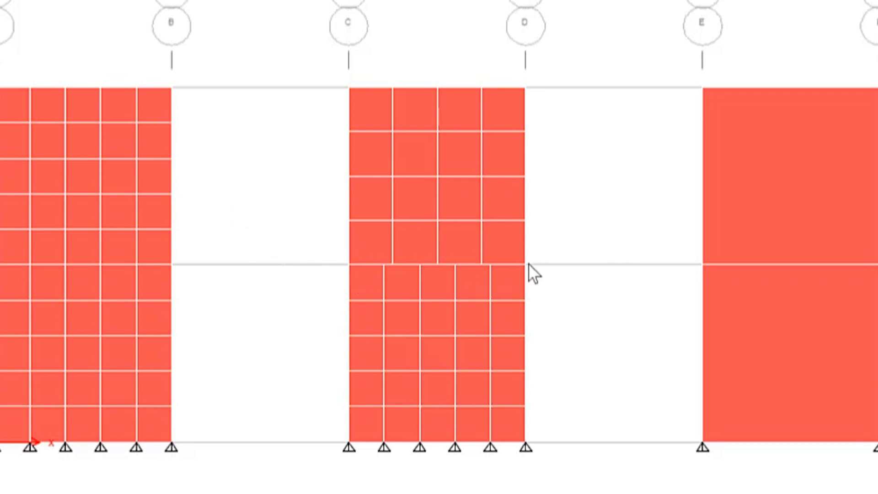
mouse_move(598, 228)
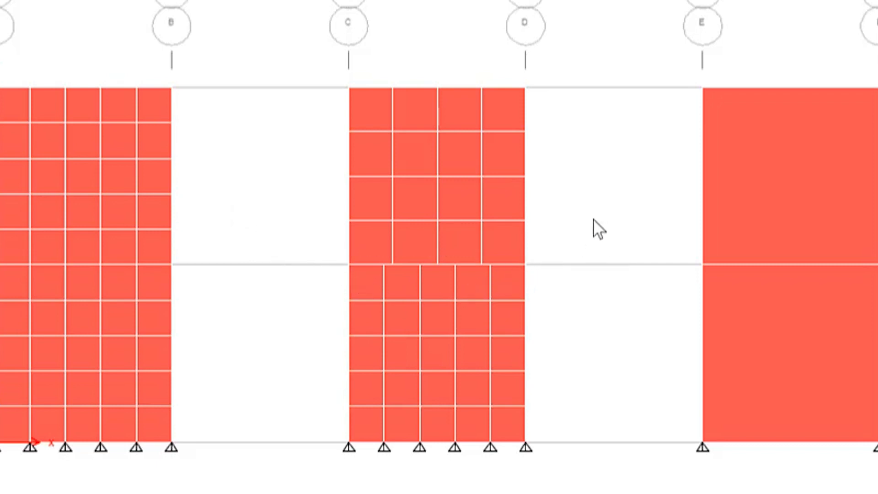
mouse_move(585, 232)
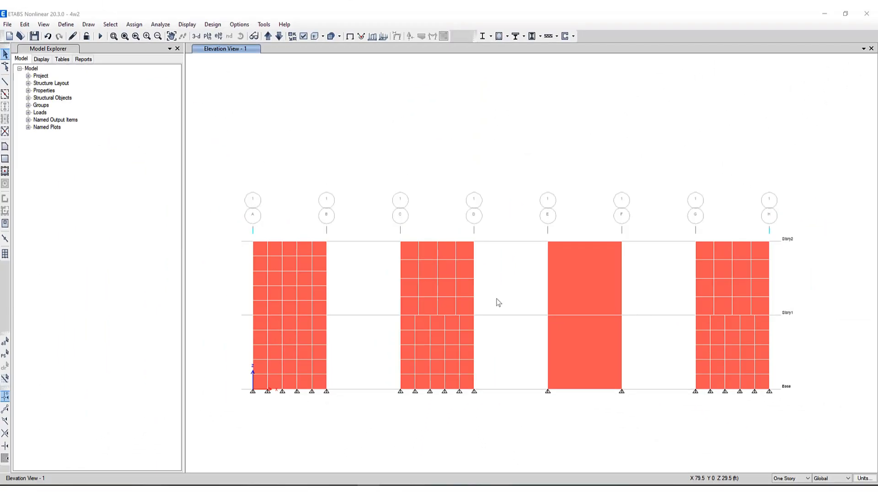
click(583, 351)
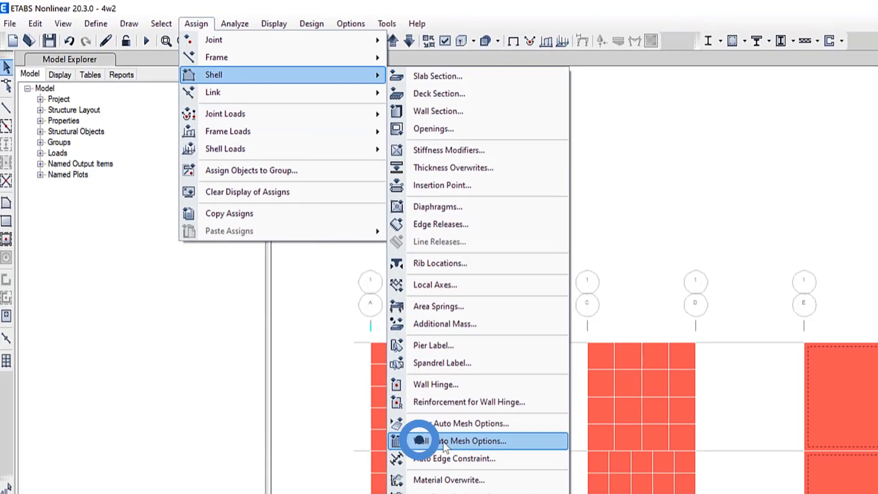
click(464, 441)
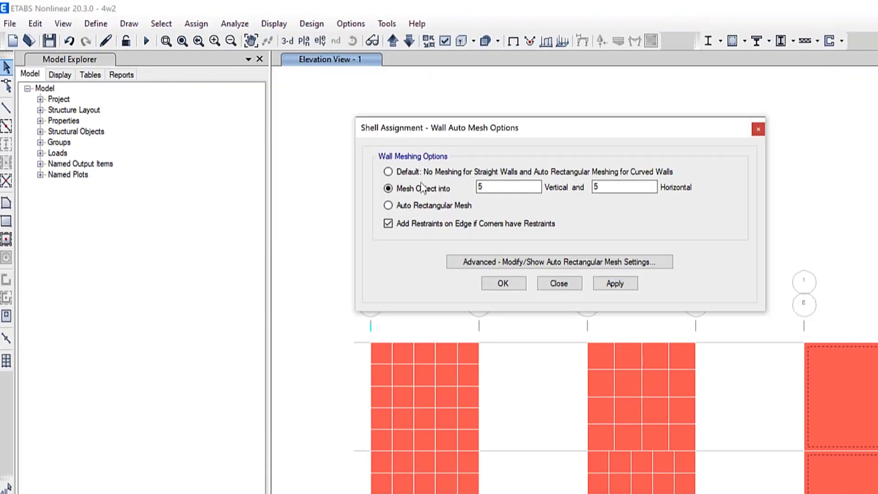
mouse_move(476, 195)
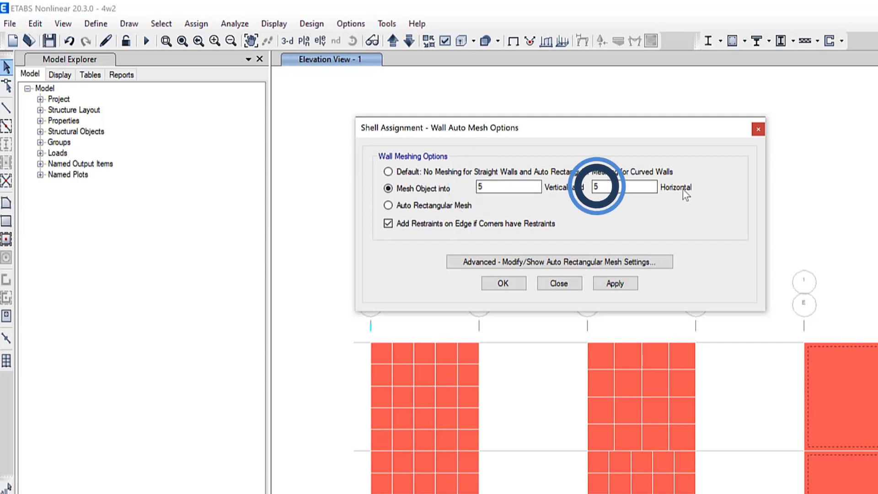
click(615, 283)
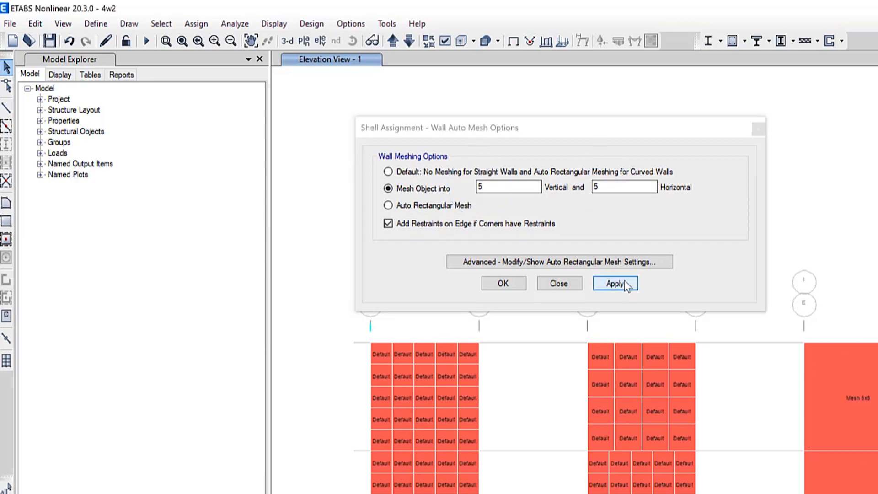
click(615, 284)
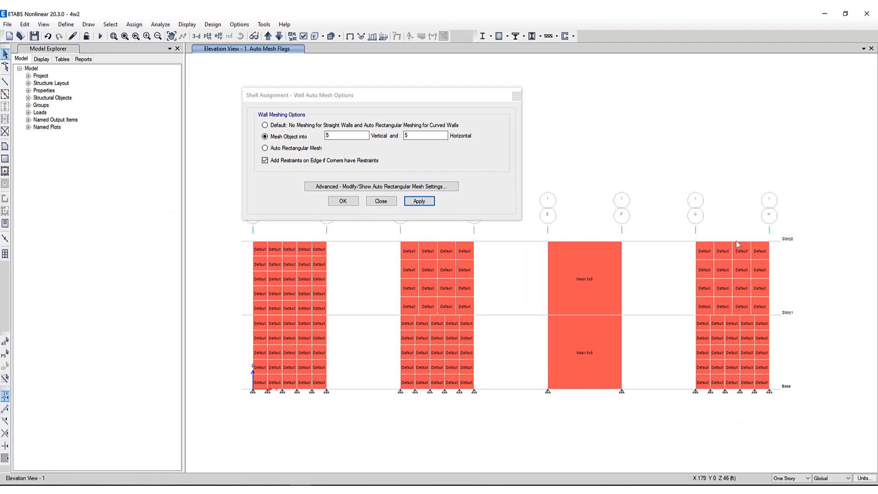
- Clear the mesh labels and select the nine C–D wall panels straddling the Story1 line
click(380, 201)
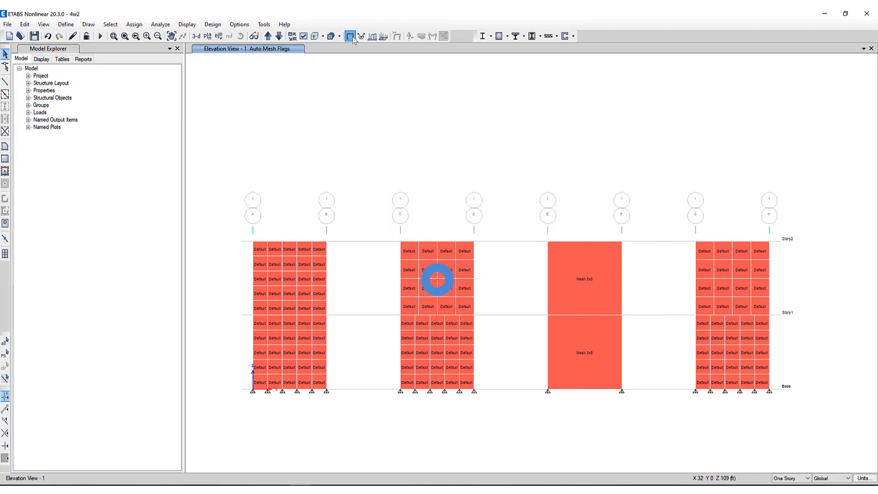
click(351, 36)
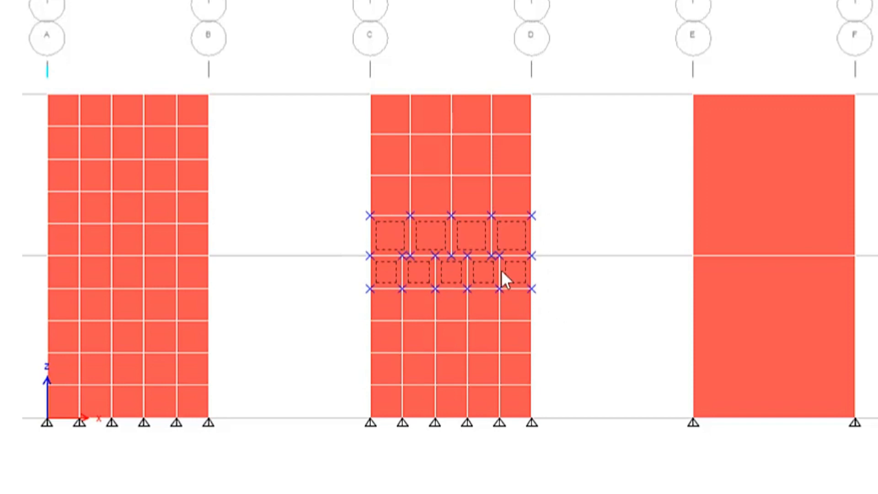
mouse_move(500, 255)
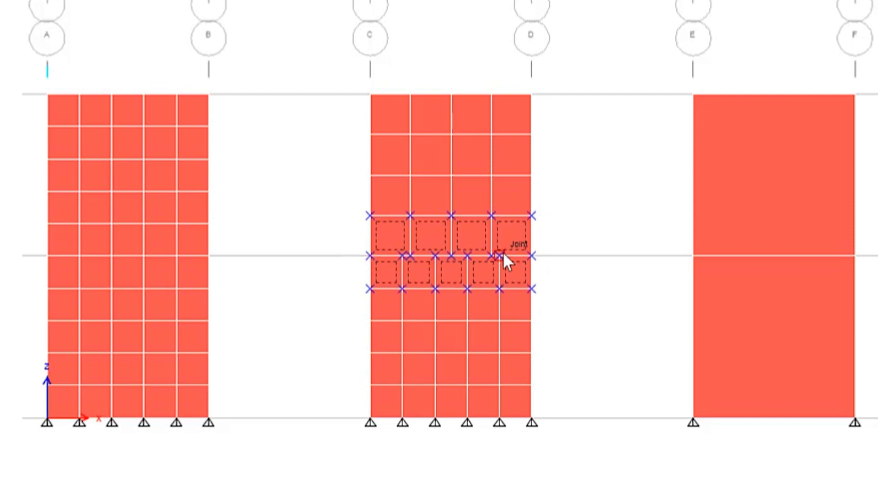
click(147, 23)
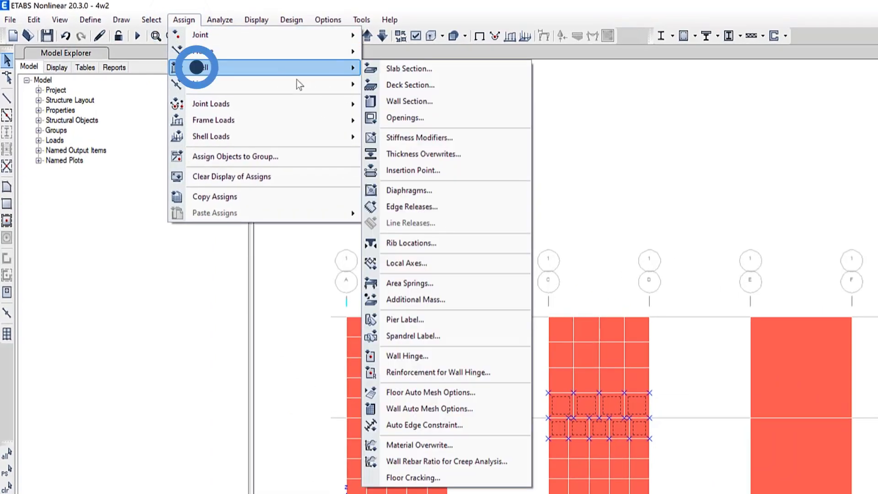
- Choose Create Edge Constraints around Walls and Floors for the selected C–D shells
click(424, 425)
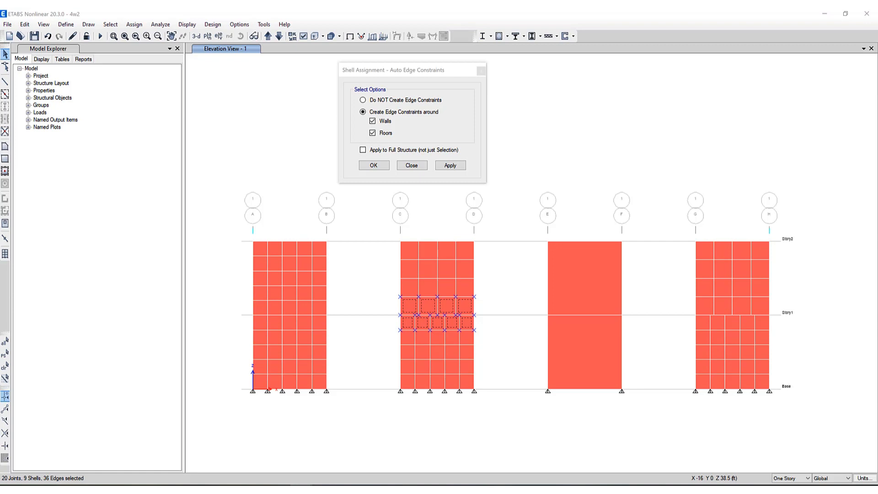
mouse_move(400, 316)
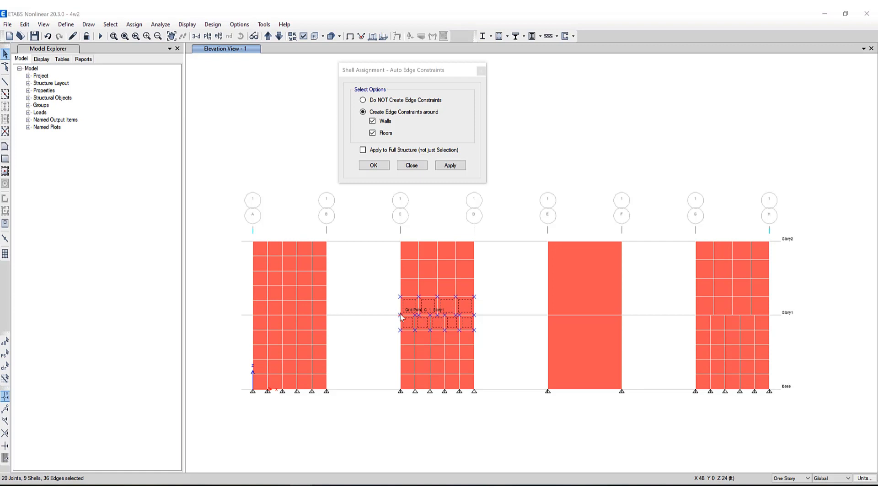
mouse_move(501, 317)
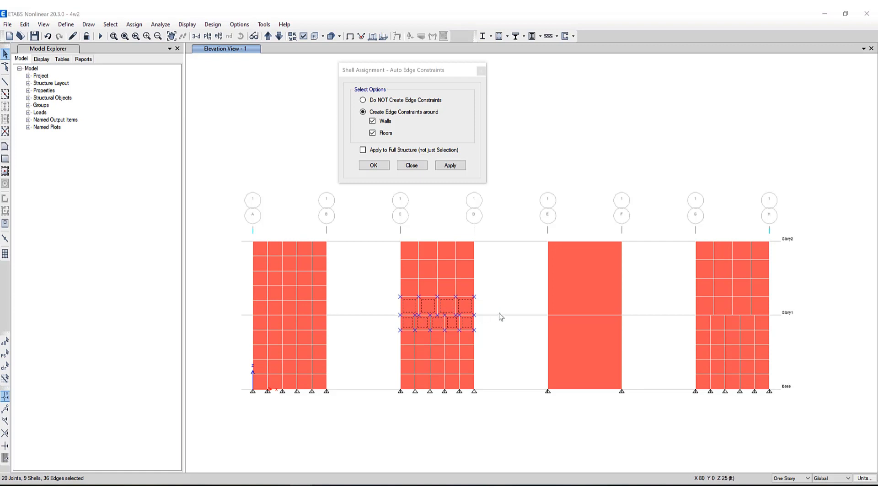
mouse_move(498, 311)
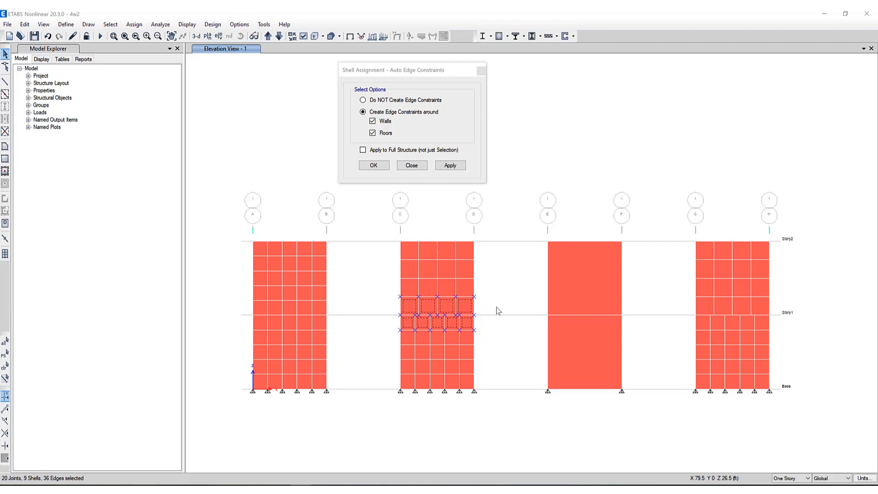
mouse_move(428, 319)
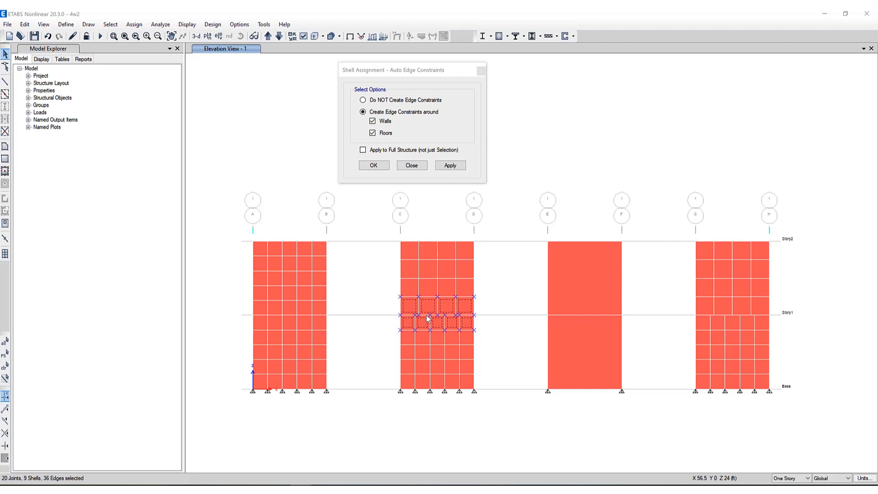
mouse_move(463, 304)
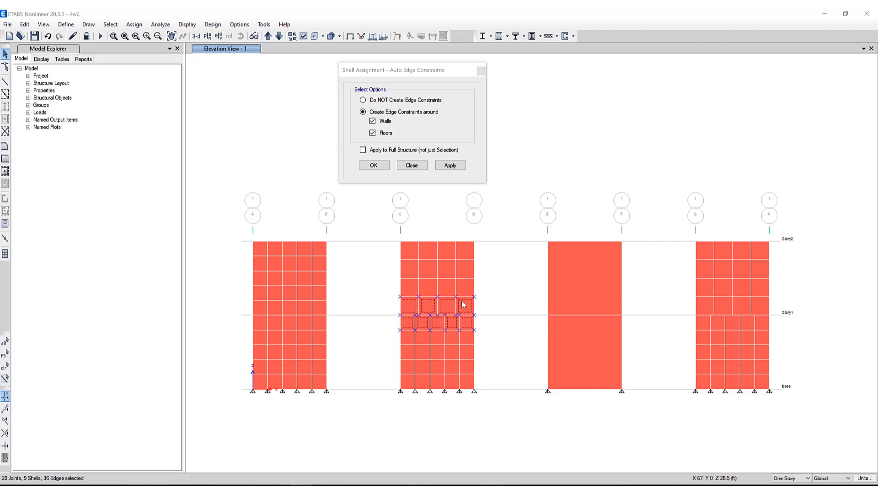
mouse_move(474, 312)
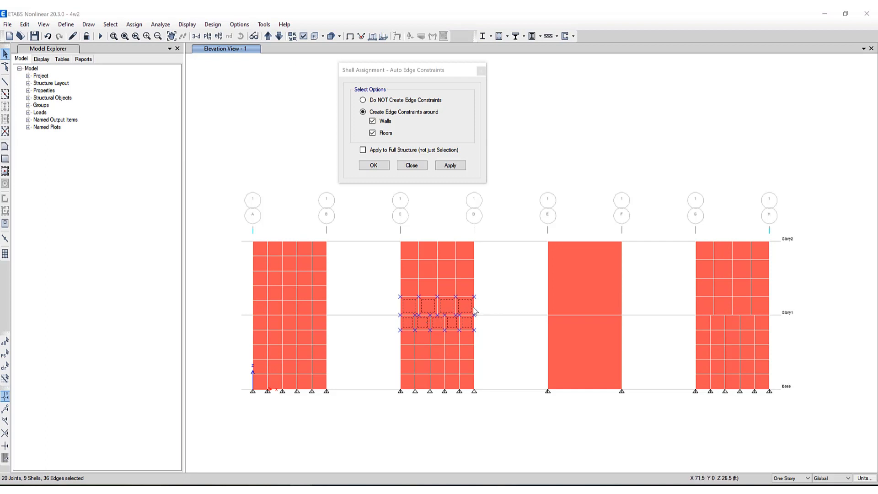
mouse_move(468, 311)
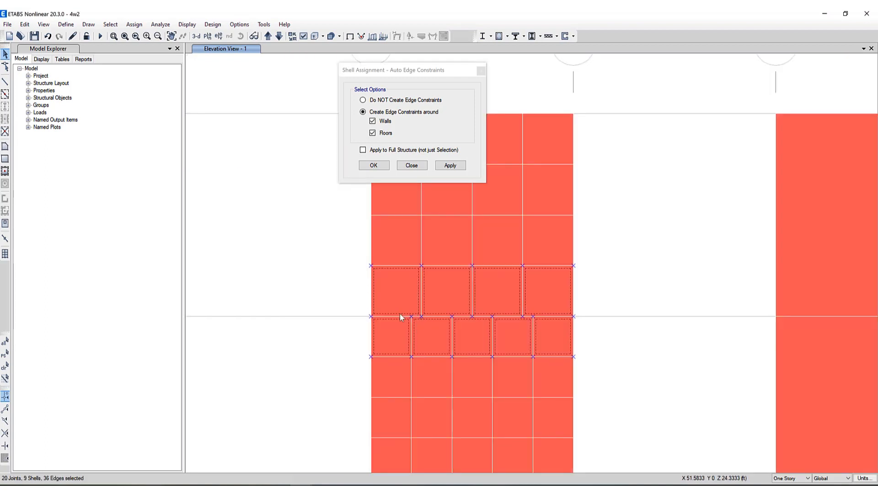
mouse_move(518, 317)
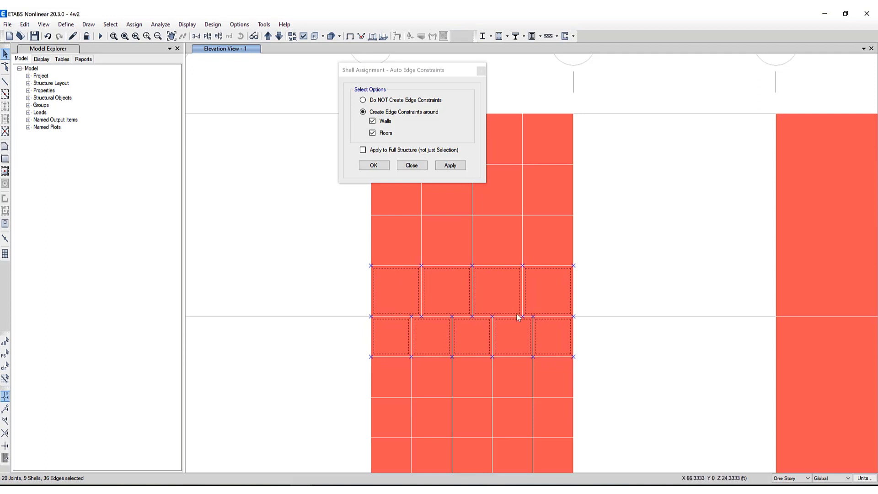
mouse_move(518, 328)
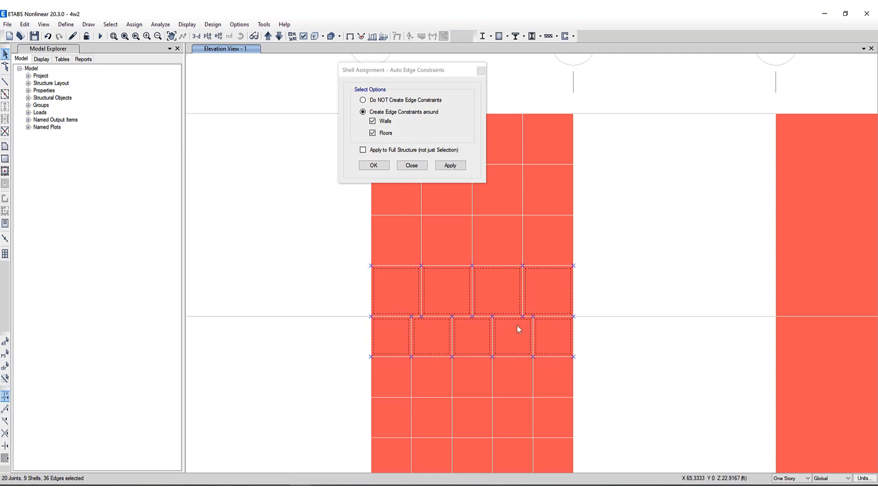
mouse_move(568, 319)
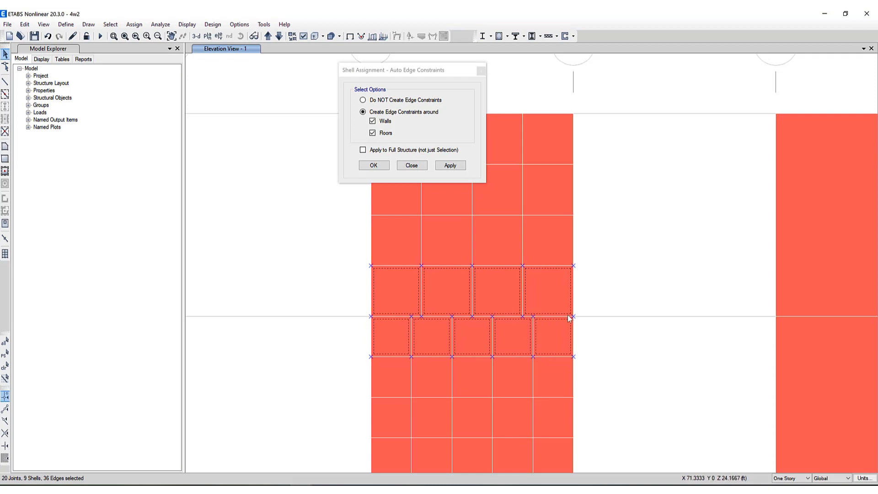
mouse_move(453, 223)
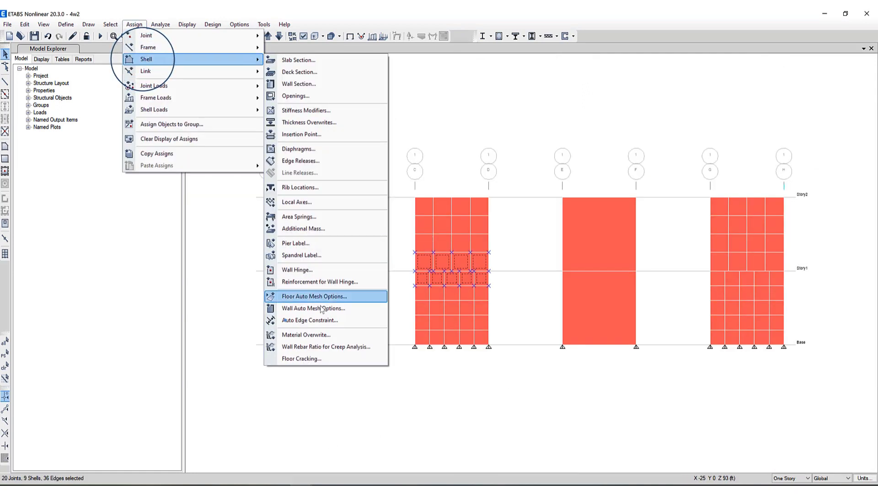
click(309, 320)
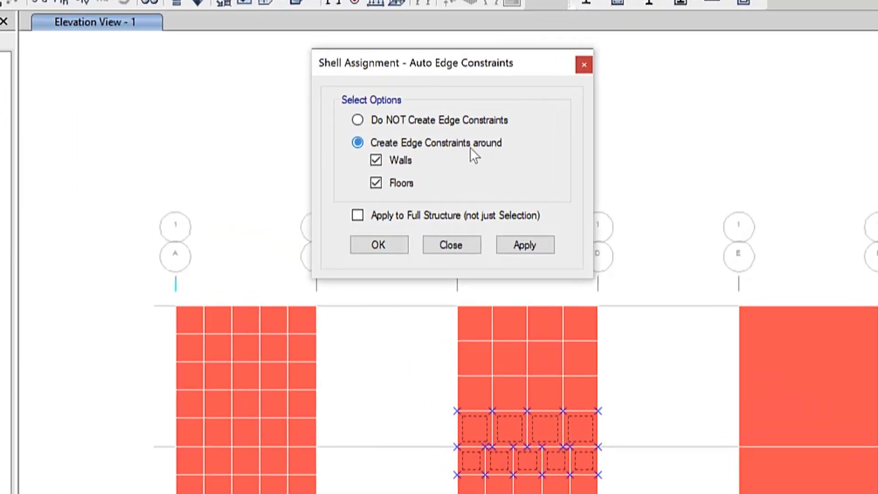
click(376, 161)
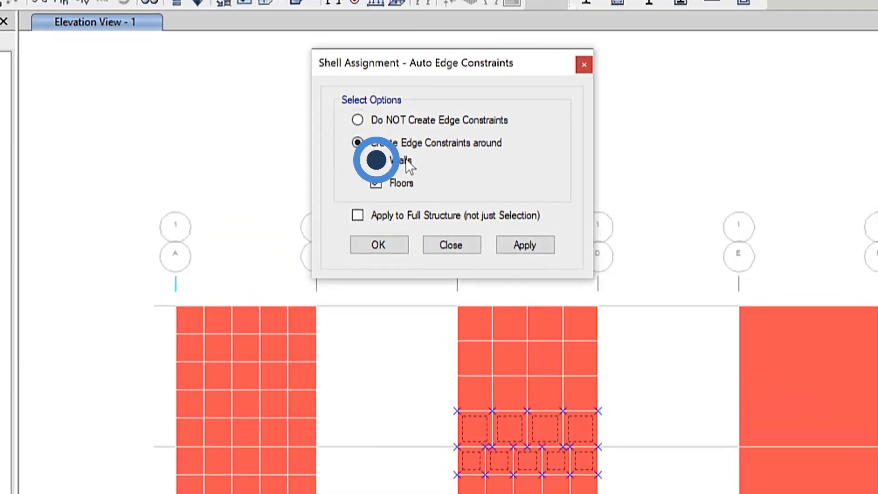
click(376, 162)
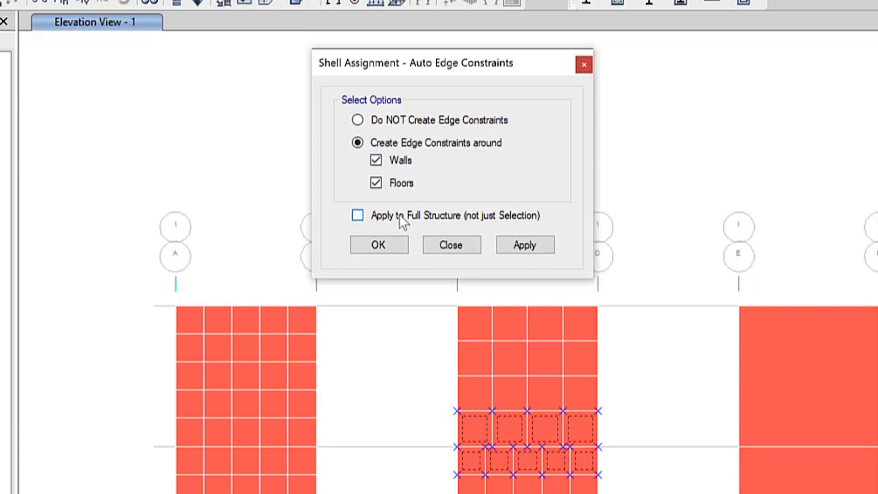
mouse_move(518, 219)
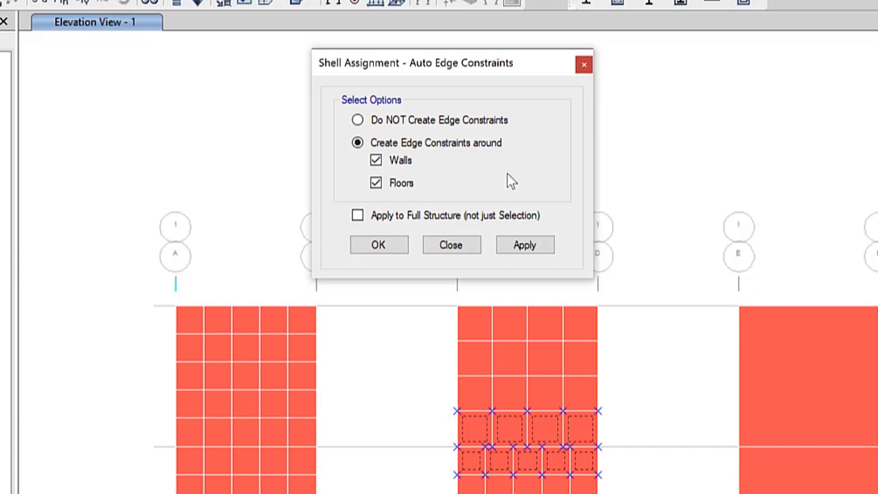
- Apply the auto edge constraints to the Story1 panels and confirm the assignment
click(523, 241)
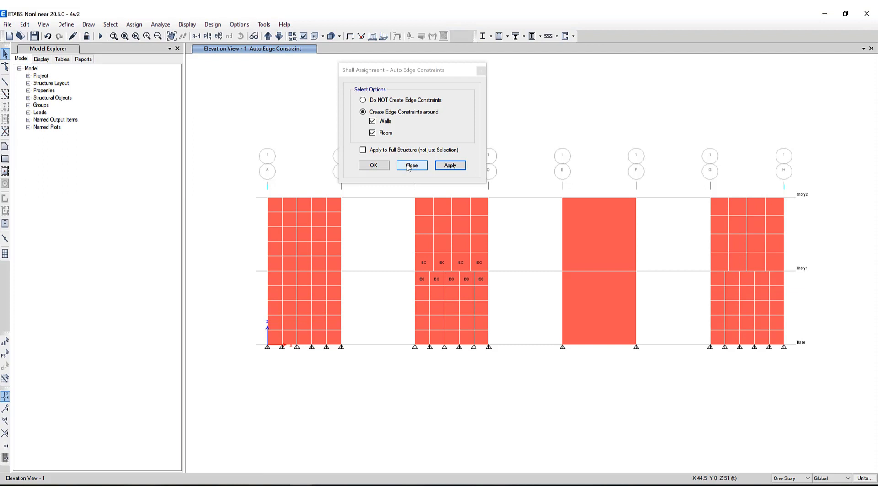
click(373, 166)
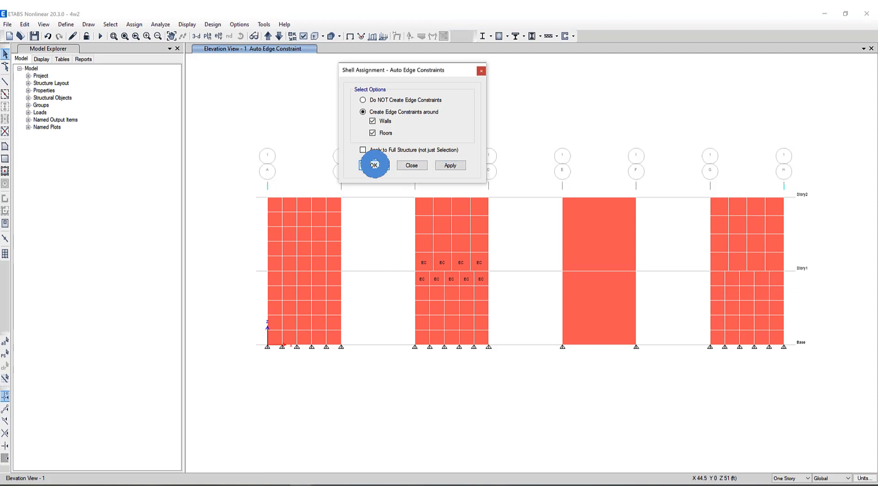
click(374, 165)
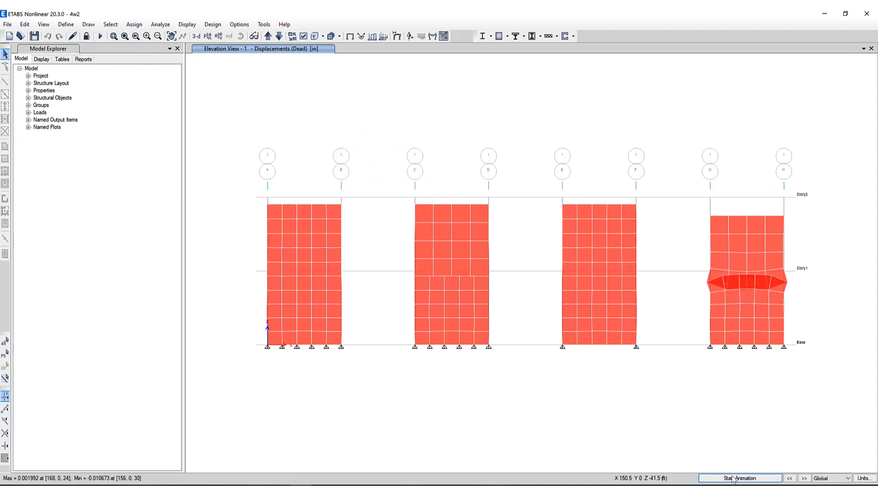
- Animate the dead-load deformed shape to reveal the G–H wall splitting at Story1, then stop it
click(740, 479)
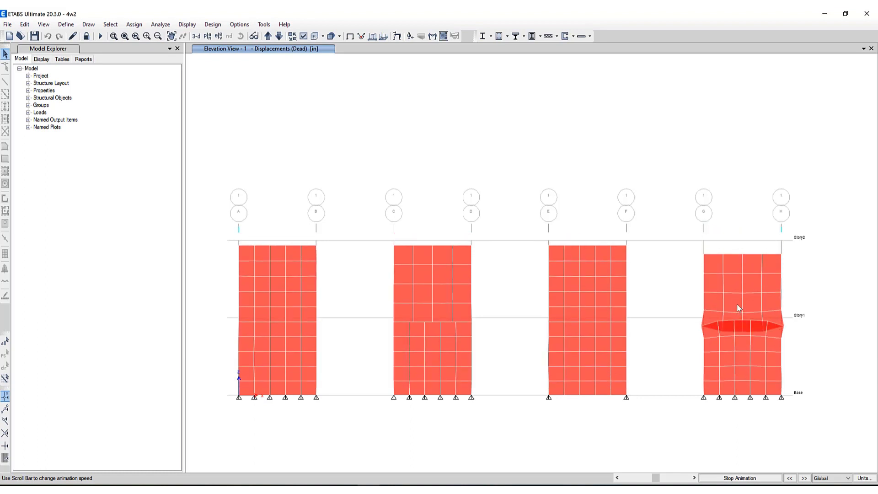
click(740, 478)
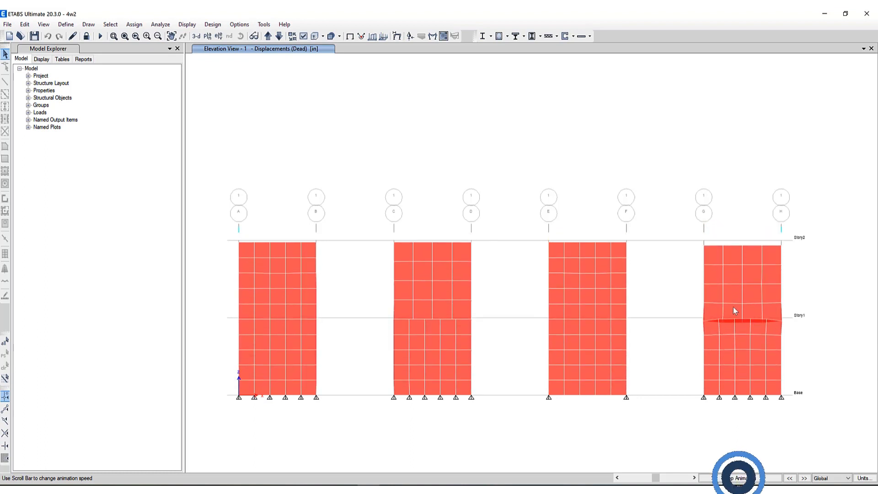
click(740, 478)
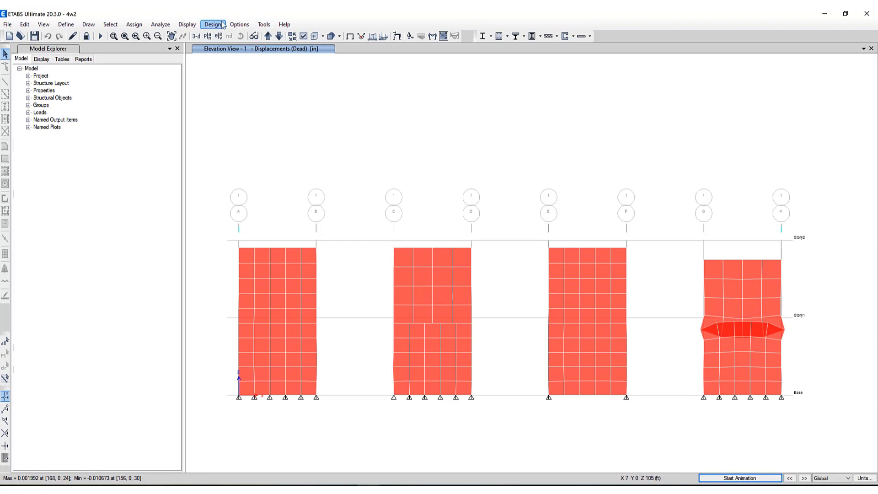
- Display Shell Stresses S22 contours for the Live load case on the walls
click(186, 24)
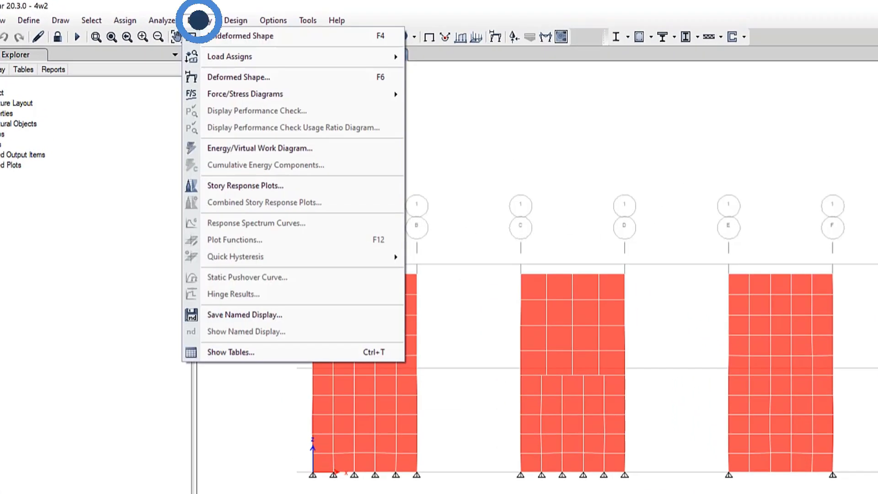
mouse_move(245, 93)
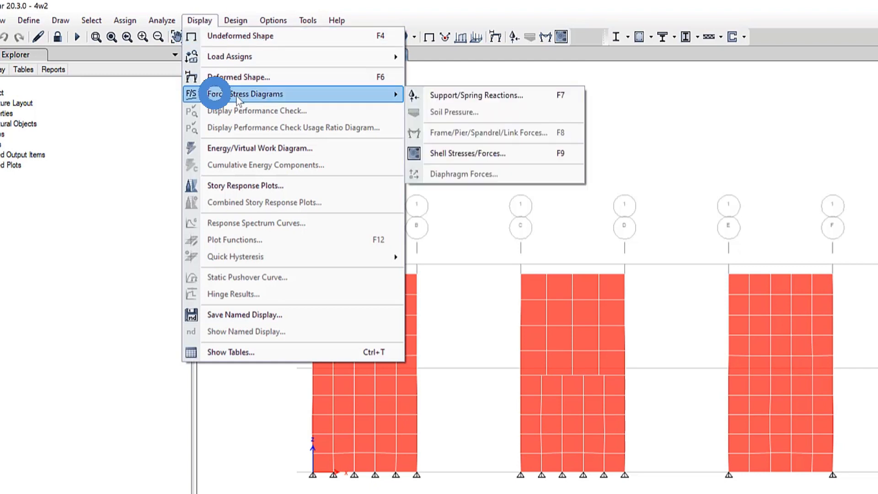
mouse_move(494, 152)
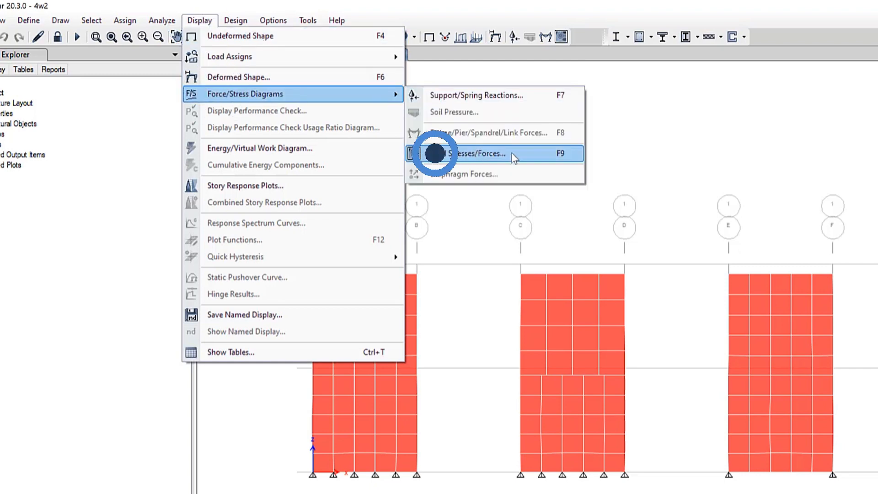
click(479, 153)
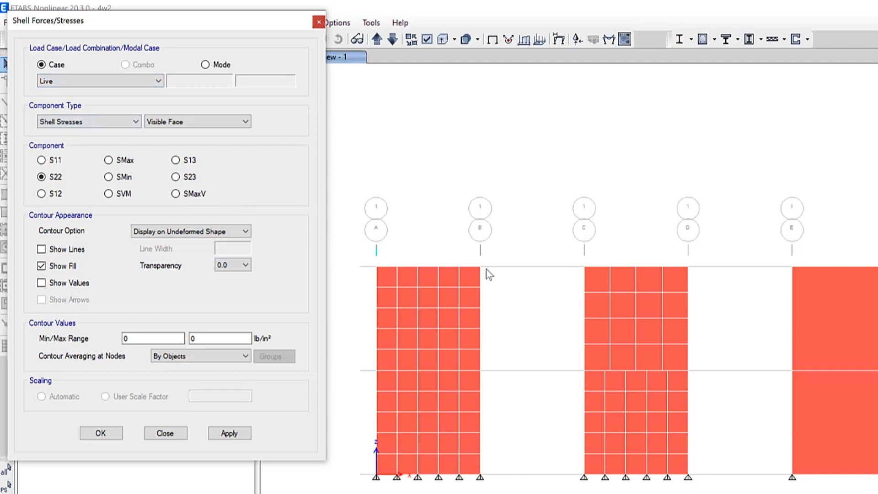
mouse_move(319, 180)
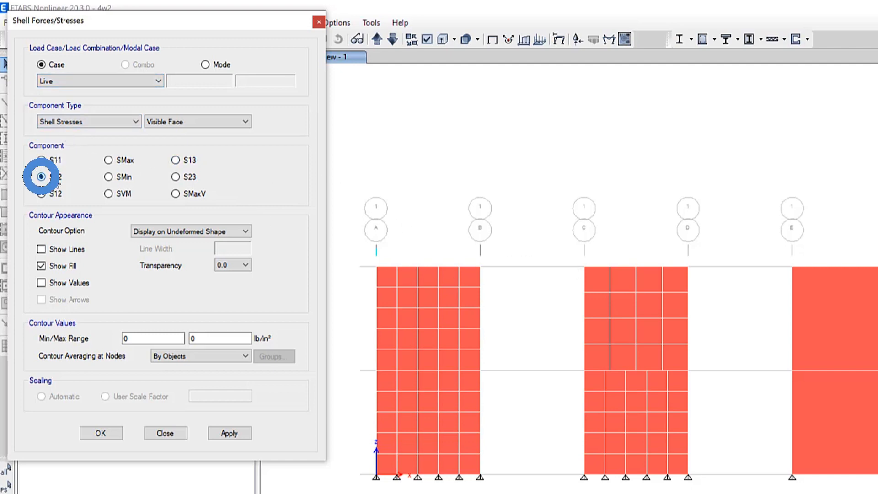
click(199, 379)
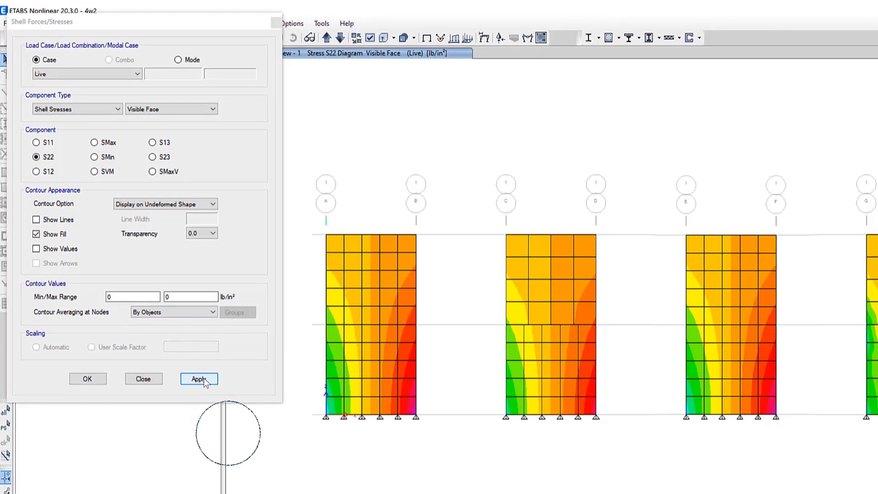
- Zoom into the wall elevations near Story1, reading about 17.8 lb/in² S22 on wall A–B
click(199, 379)
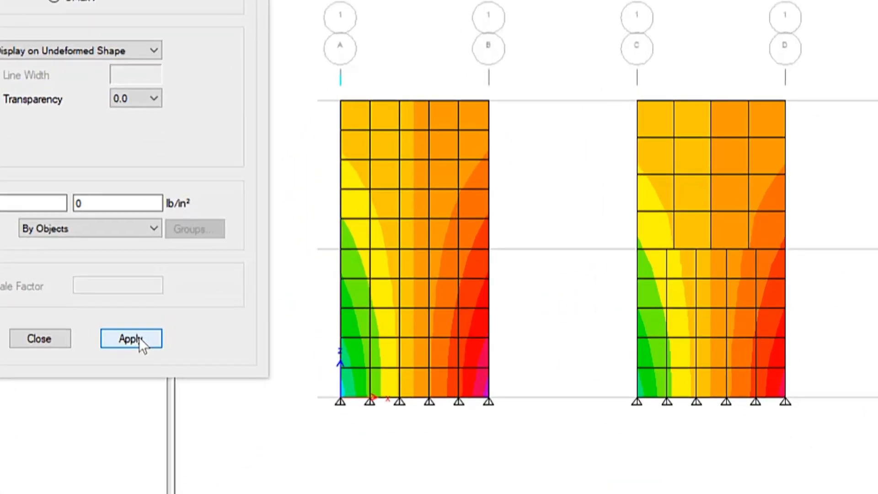
click(131, 338)
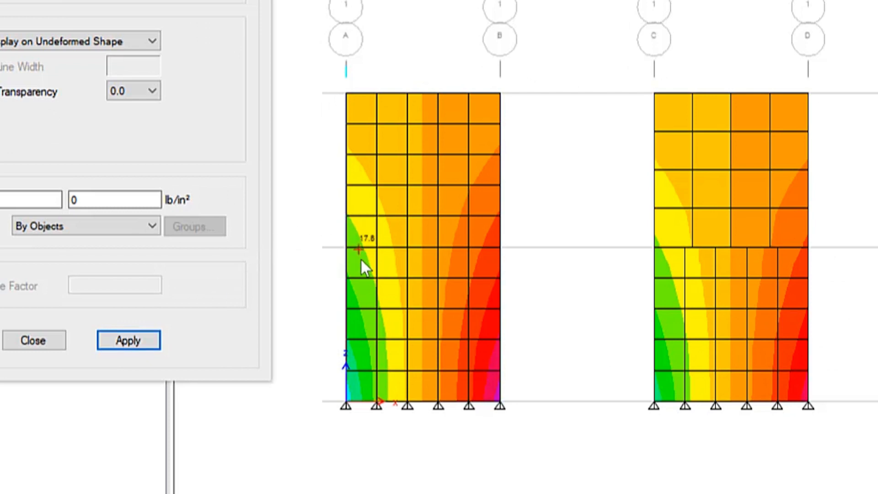
mouse_move(399, 414)
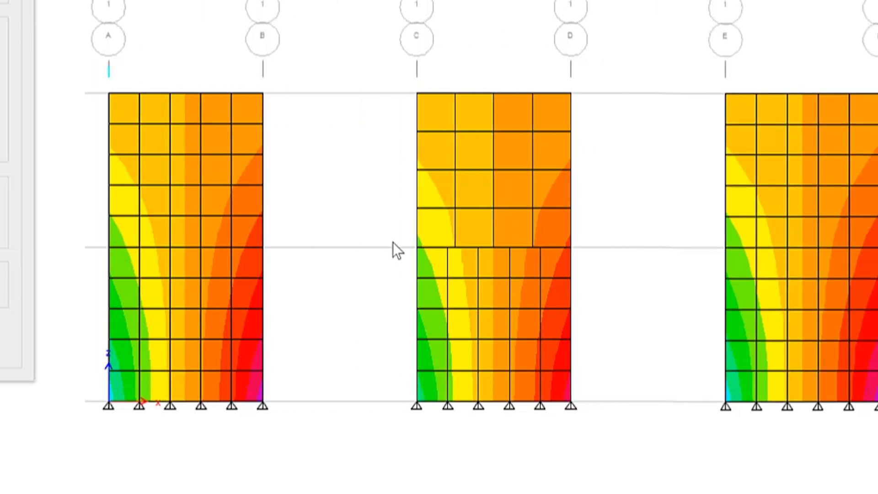
mouse_move(418, 230)
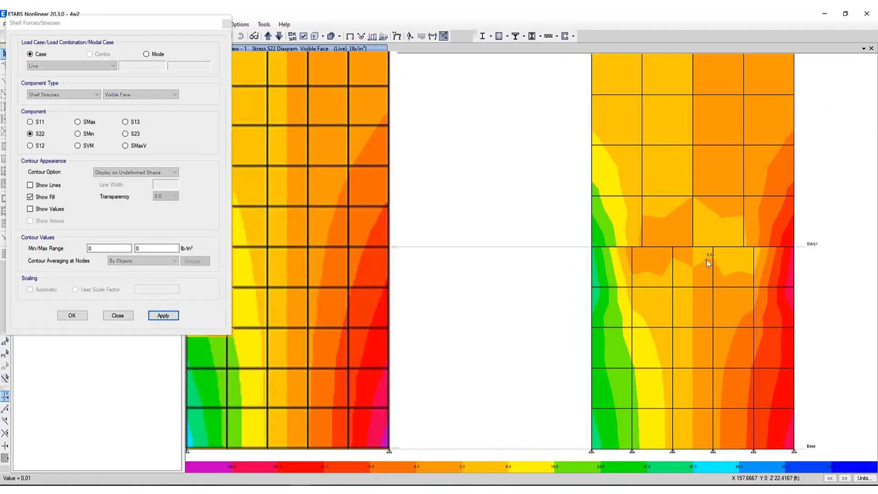
mouse_move(696, 267)
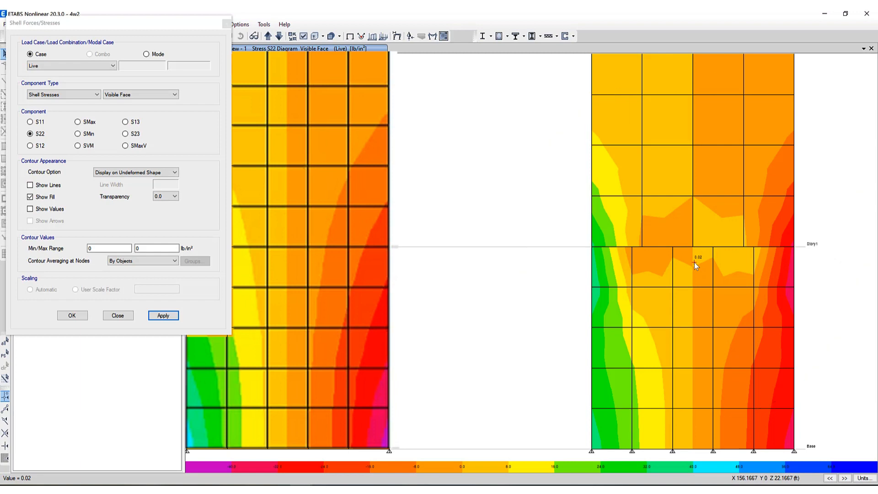
mouse_move(687, 262)
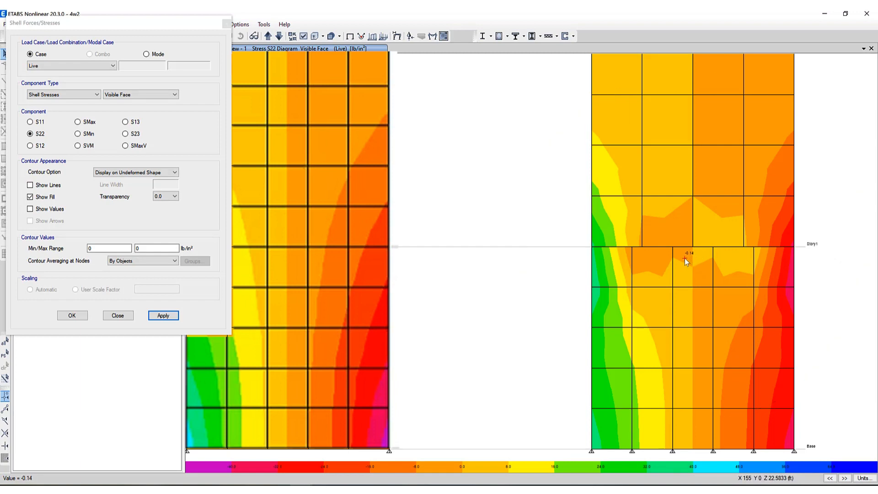
mouse_move(595, 249)
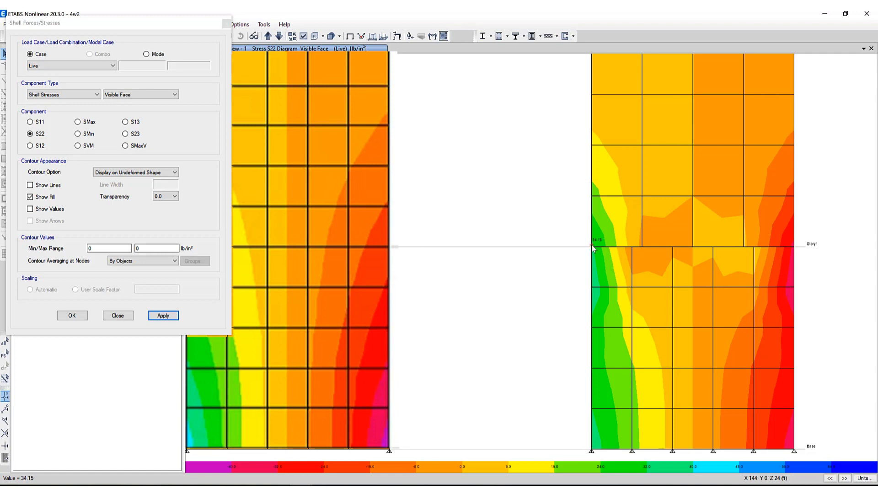
- Probe S22 near the C–D wall's Story1 transition (about 4.89 lb/in²), then restore the full four-wall view
click(593, 248)
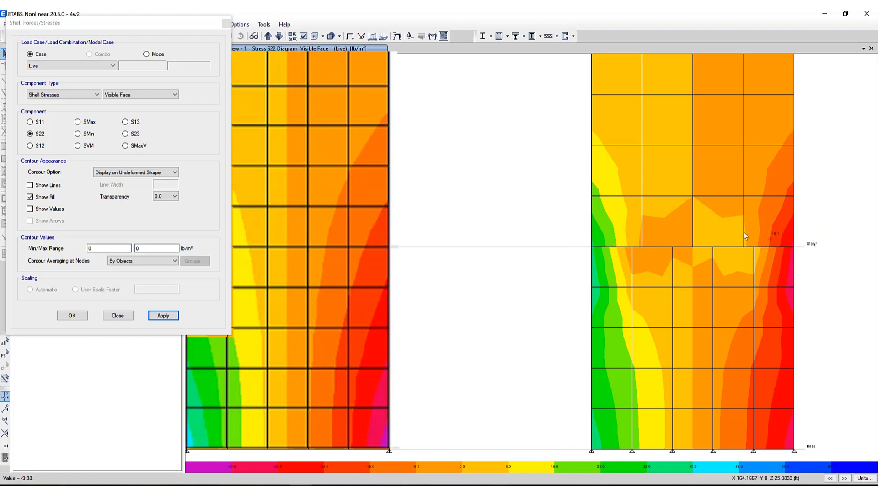
click(163, 315)
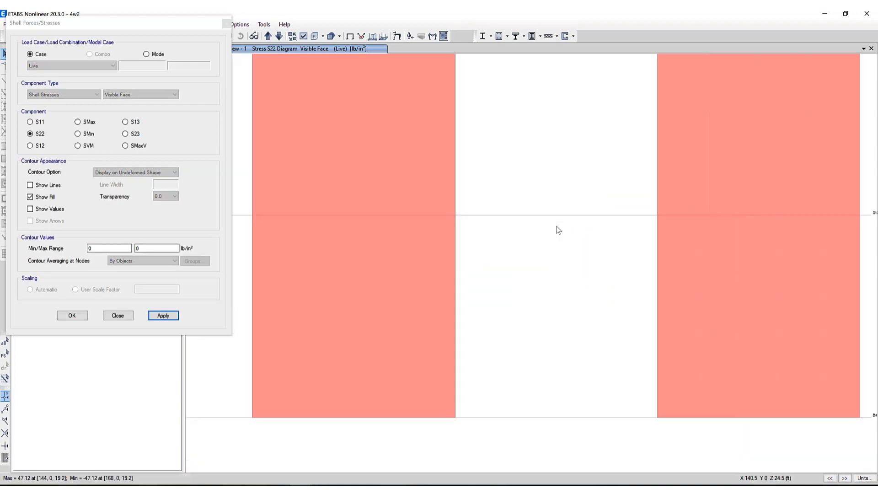
click(163, 316)
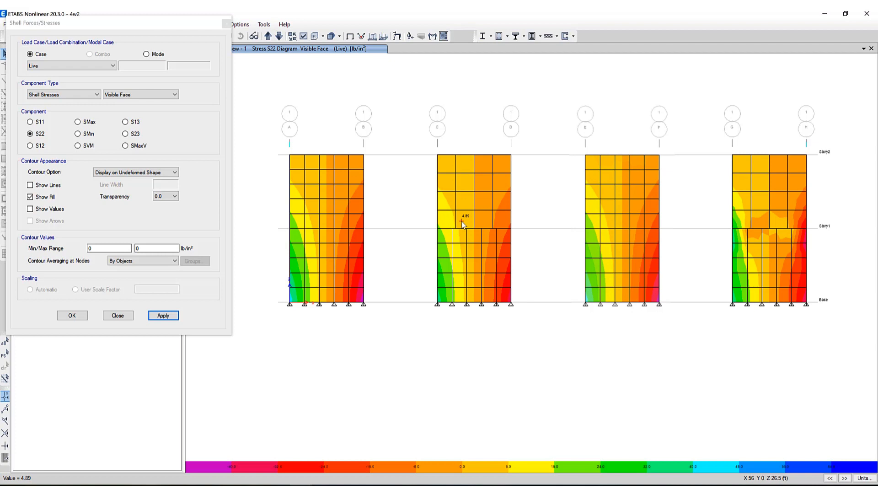